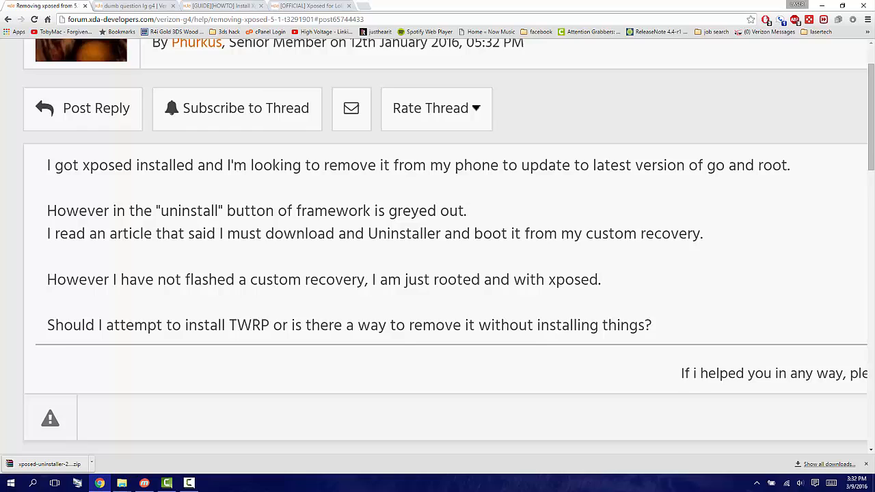
- Bring the official Xposed thread's Attached Files with the xposed-uninstaller-20150831-arm64.zip into view
{"action": "scroll", "scroll_direction": "up", "scroll_amount": 3}
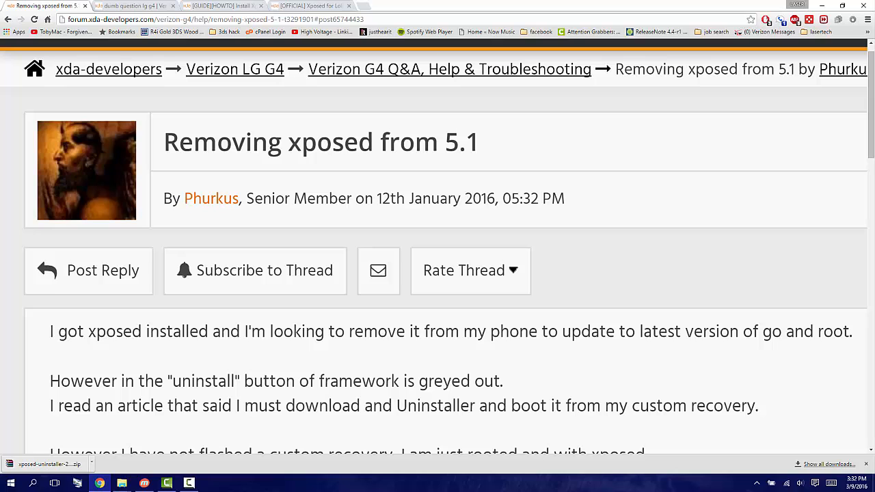
{"action": "scroll", "scroll_direction": "down", "scroll_amount": 3}
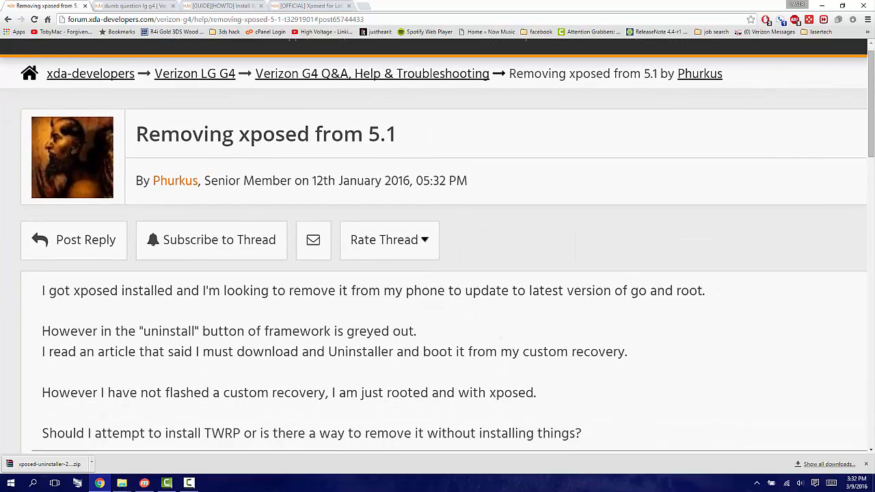
{"action": "scroll", "scroll_direction": "down", "scroll_amount": 3}
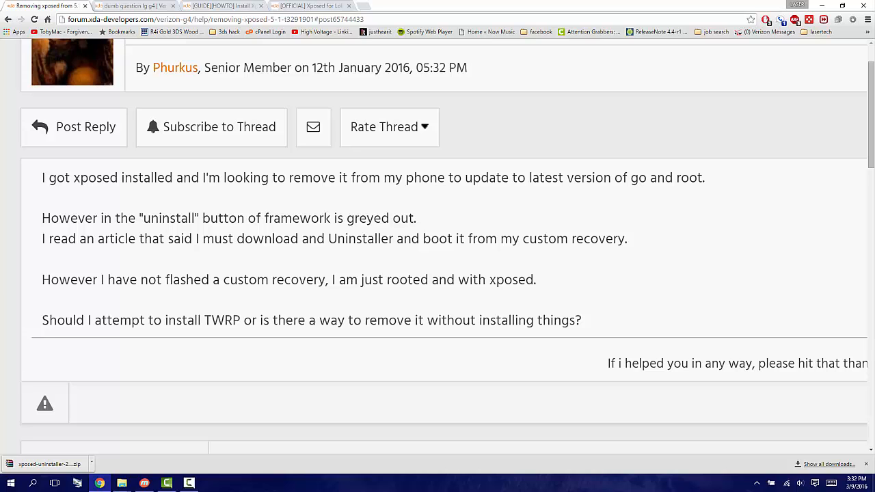
{"action": "scroll", "scroll_direction": "right", "scroll_amount": 3}
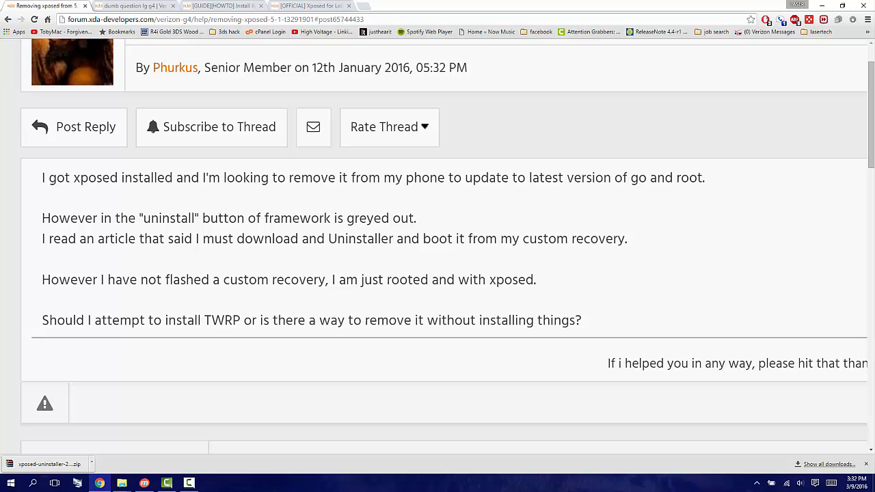
{"action": "scroll", "scroll_direction": "up", "scroll_amount": 3}
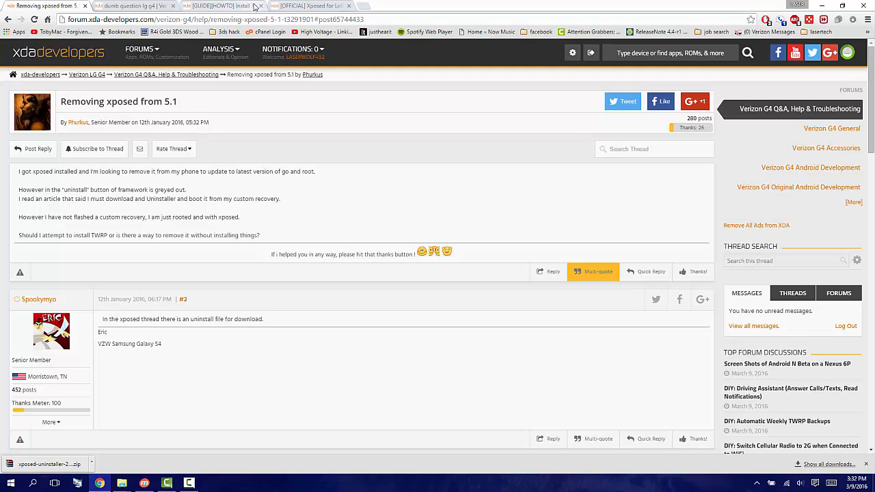
{"action": "left_click", "coordinate": [311, 5]}
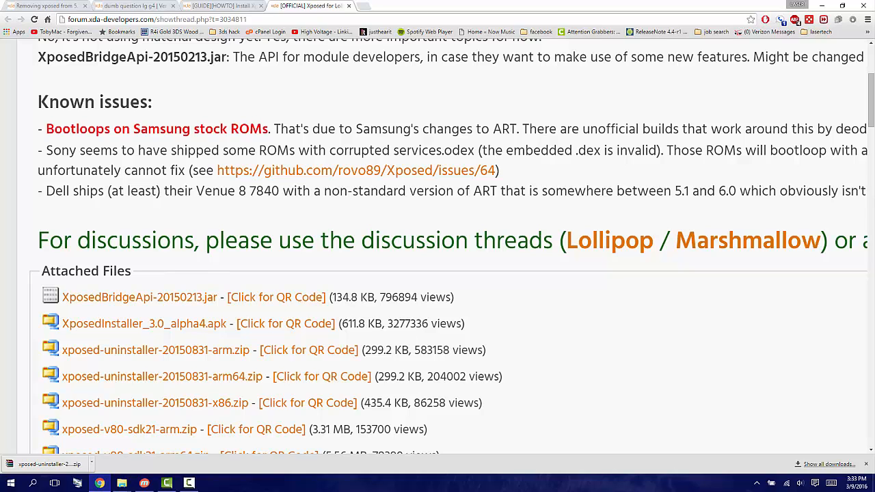
{"action": "scroll", "scroll_direction": "down", "scroll_amount": 3}
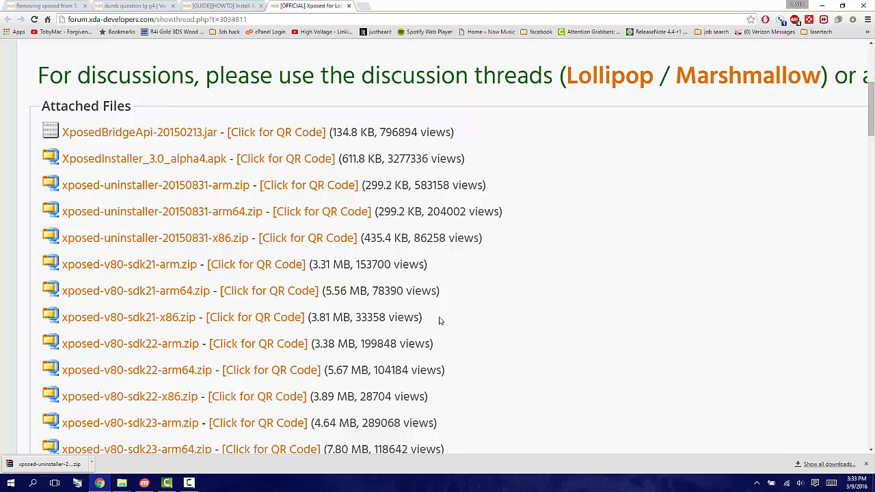
{"action": "mouse_move", "coordinate": [520, 215]}
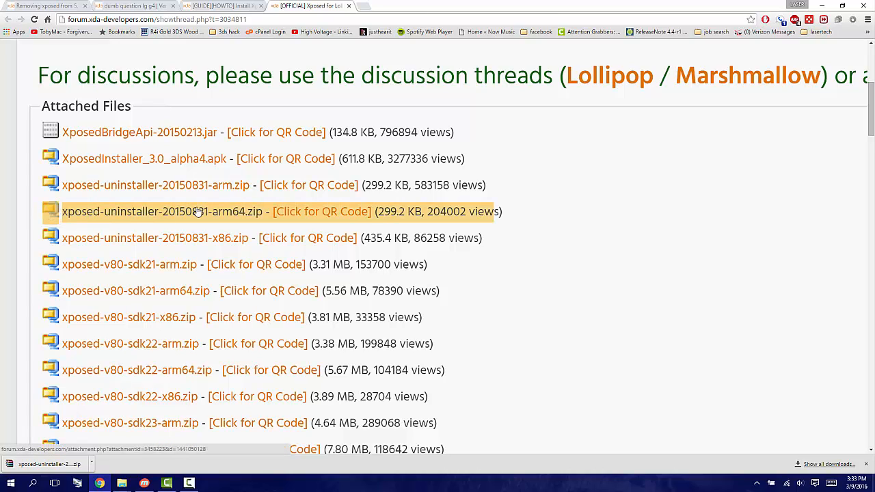
{"action": "mouse_move", "coordinate": [112, 227]}
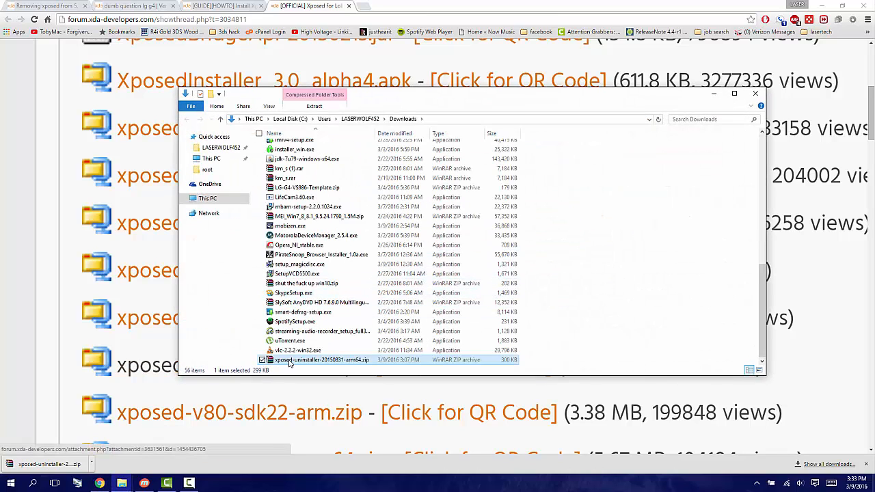
- Browse This PC into the VS986 phone's Internal storage showing the uninstaller zip
{"action": "left_click", "coordinate": [208, 198]}
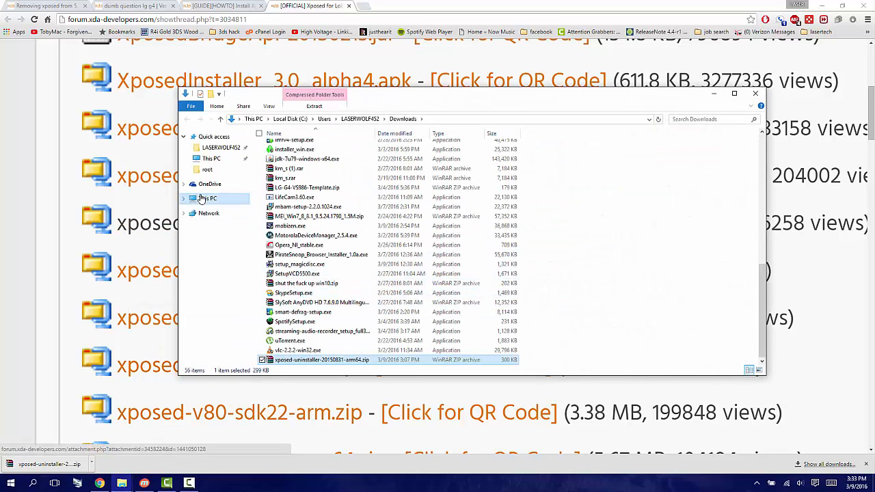
{"action": "left_click", "coordinate": [211, 198]}
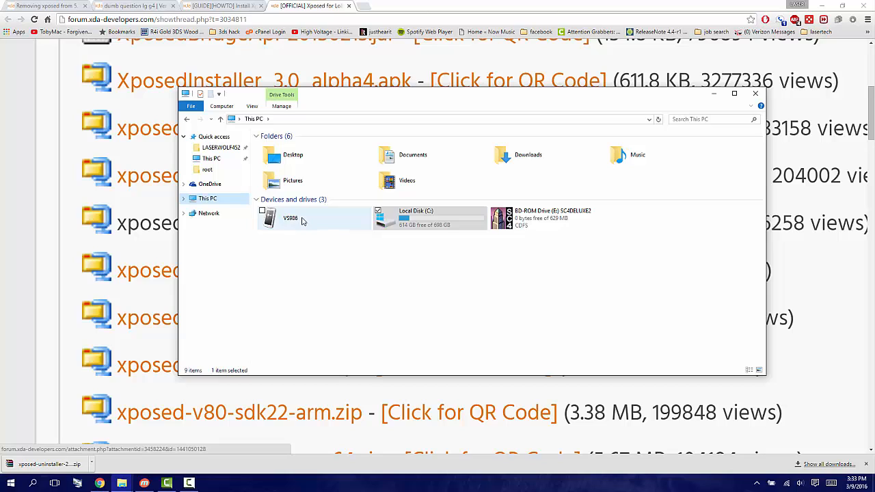
{"action": "double_click", "coordinate": [290, 218]}
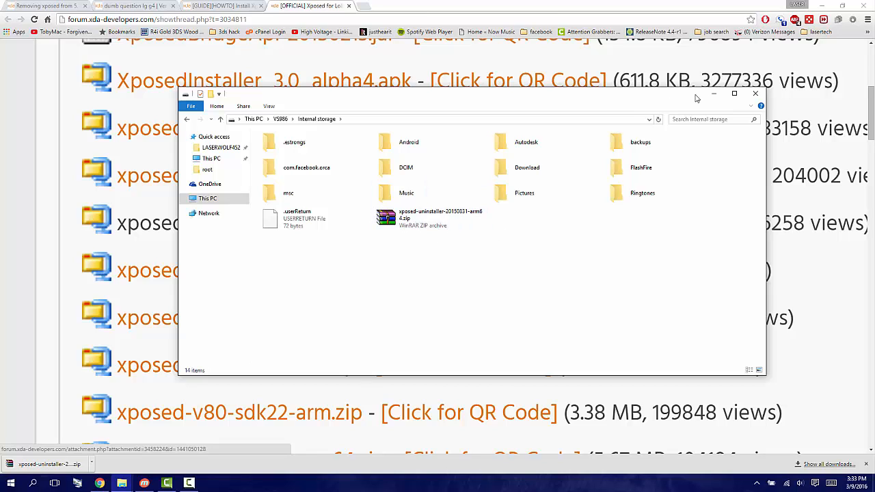
{"action": "mouse_move", "coordinate": [754, 93]}
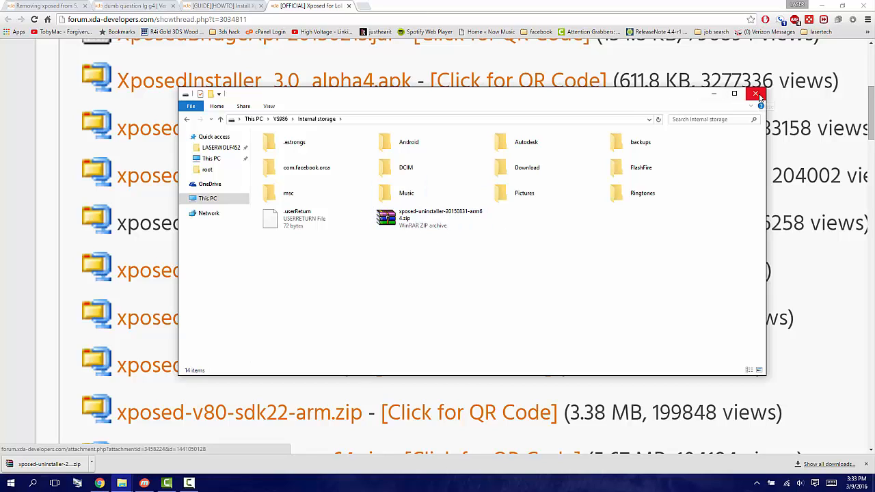
{"action": "mouse_move", "coordinate": [714, 93]}
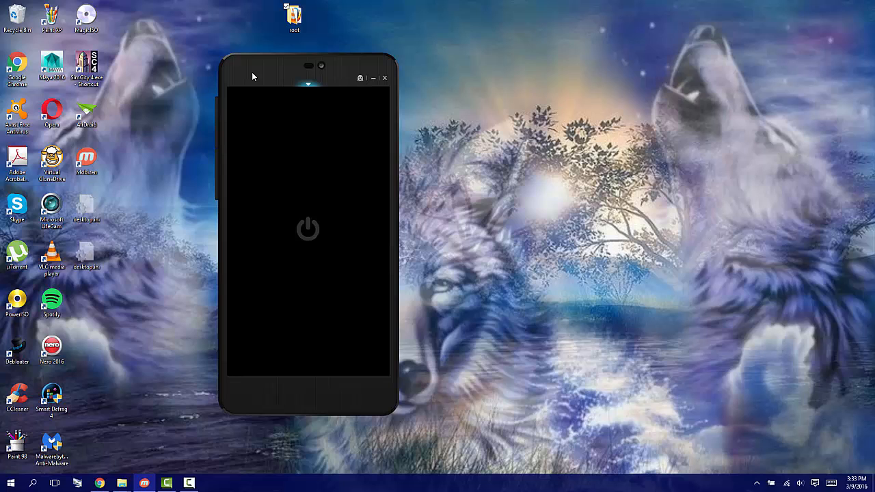
{"action": "mouse_move", "coordinate": [244, 88]}
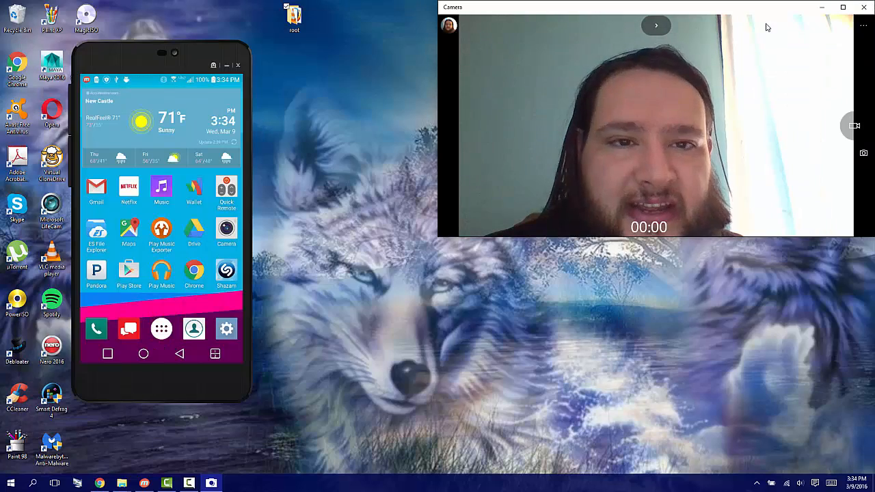
- Close the Windows Camera window, leaving the mirrored phone home screen
{"action": "left_click", "coordinate": [55, 484]}
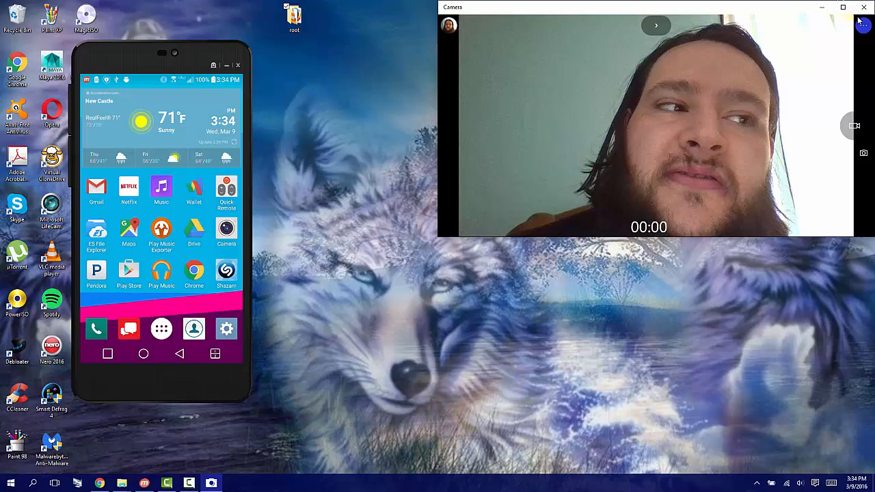
{"action": "left_click", "coordinate": [864, 7]}
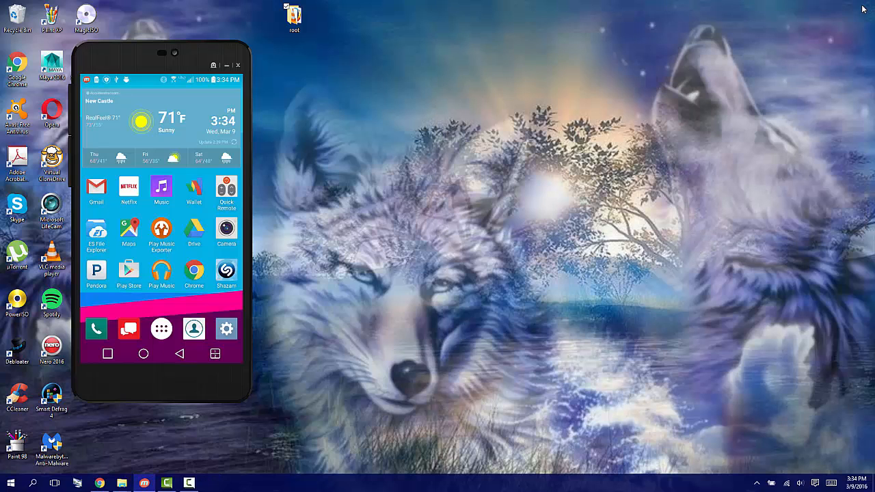
{"action": "mouse_move", "coordinate": [574, 386]}
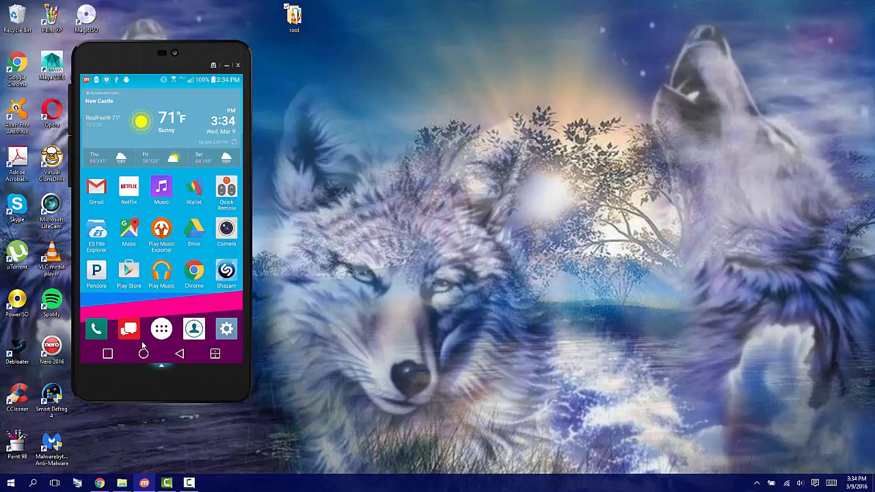
- Relaunch FlashFire from the app drawer so it restarts fresh
{"action": "left_click", "coordinate": [162, 328]}
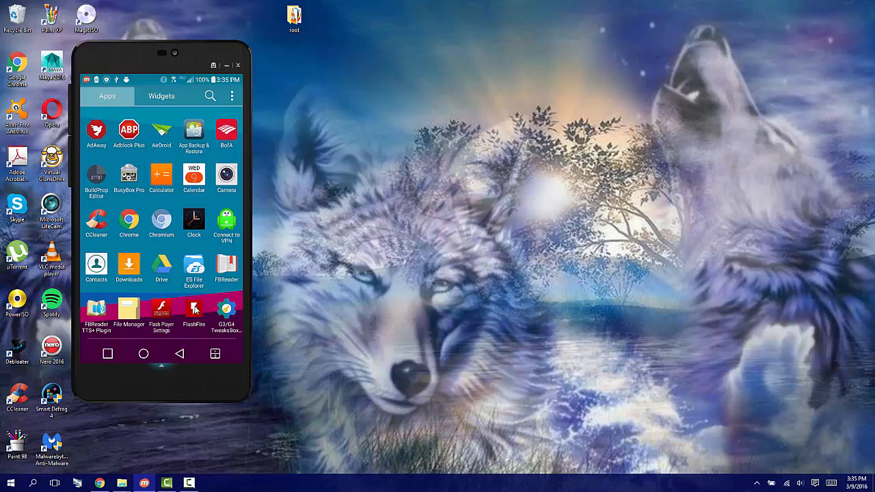
{"action": "left_click", "coordinate": [195, 312]}
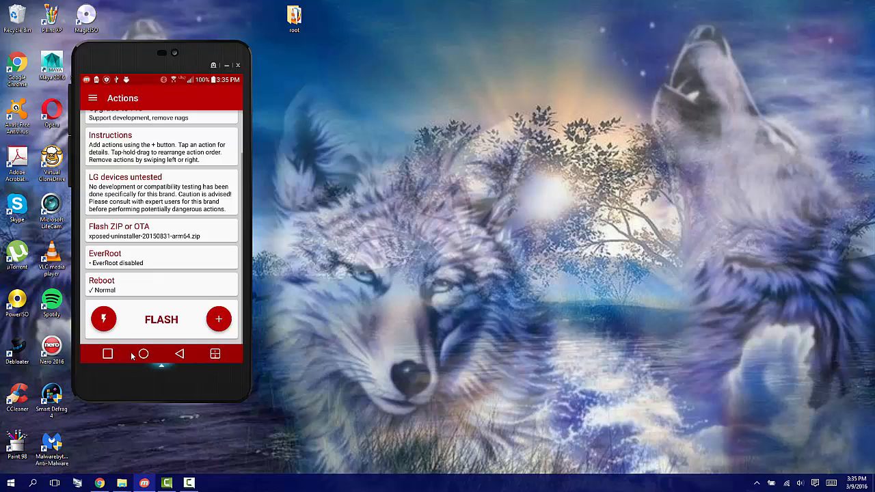
{"action": "left_click", "coordinate": [142, 353]}
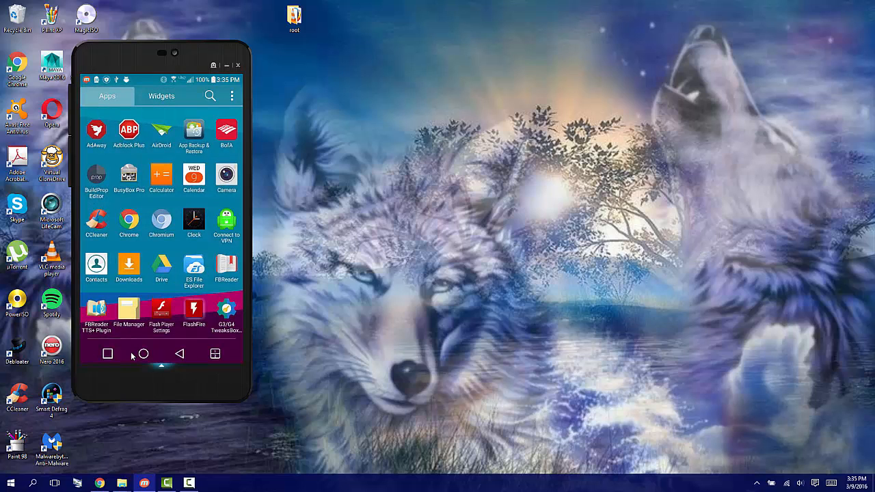
{"action": "left_click", "coordinate": [195, 309]}
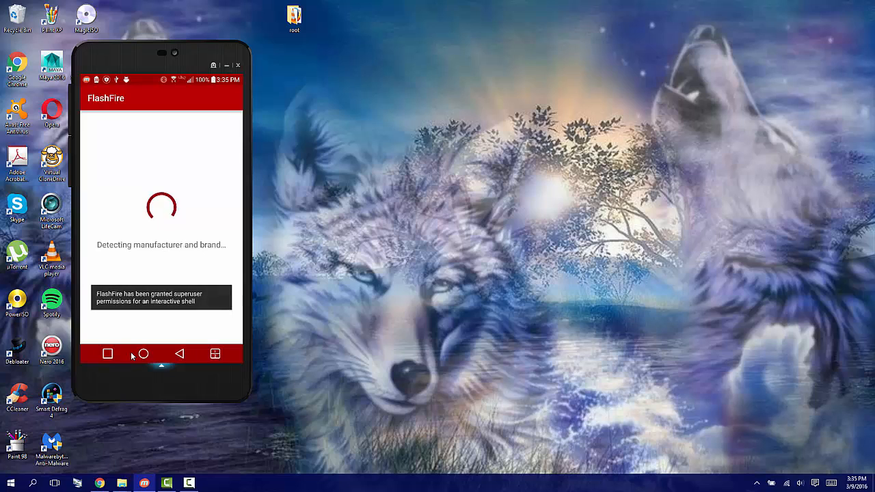
- Go to FlashFire's Actions section from the side menu
{"action": "left_click", "coordinate": [93, 97]}
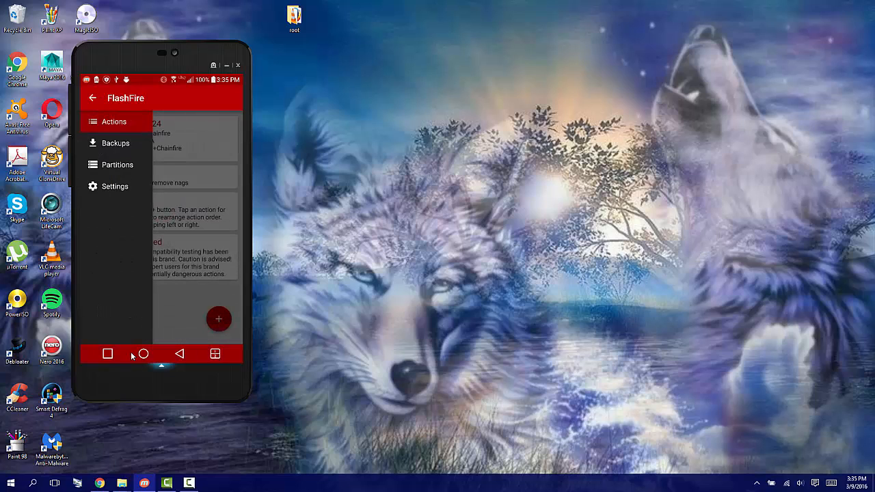
{"action": "left_click", "coordinate": [114, 120]}
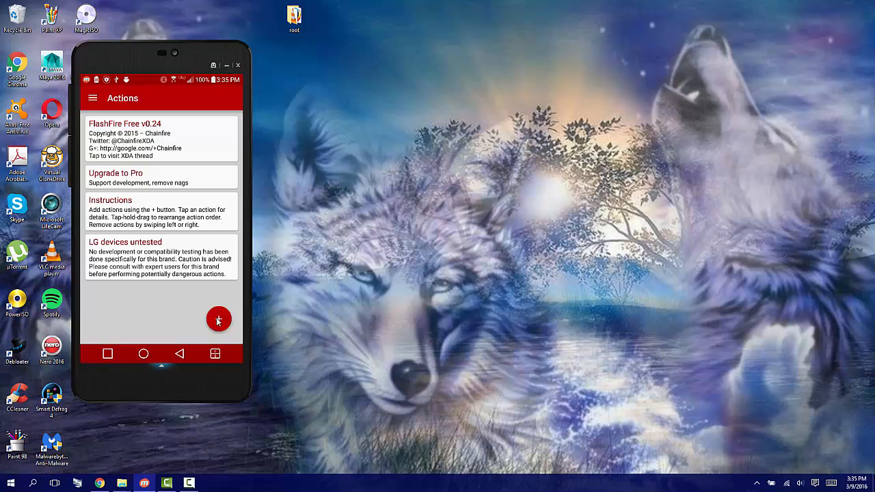
- Add a Flash ZIP or OTA action for xposed-uninstaller-20150831-arm64.zip from Internal storage
{"action": "left_click", "coordinate": [219, 318]}
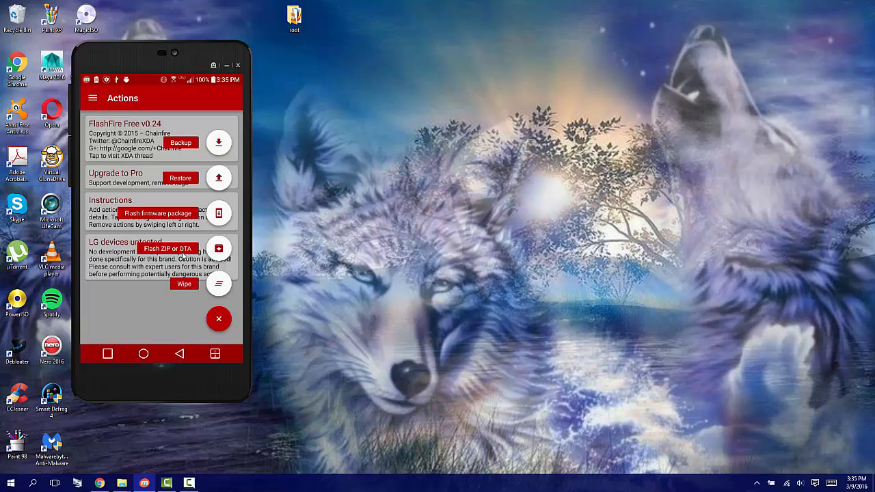
{"action": "left_click", "coordinate": [166, 249]}
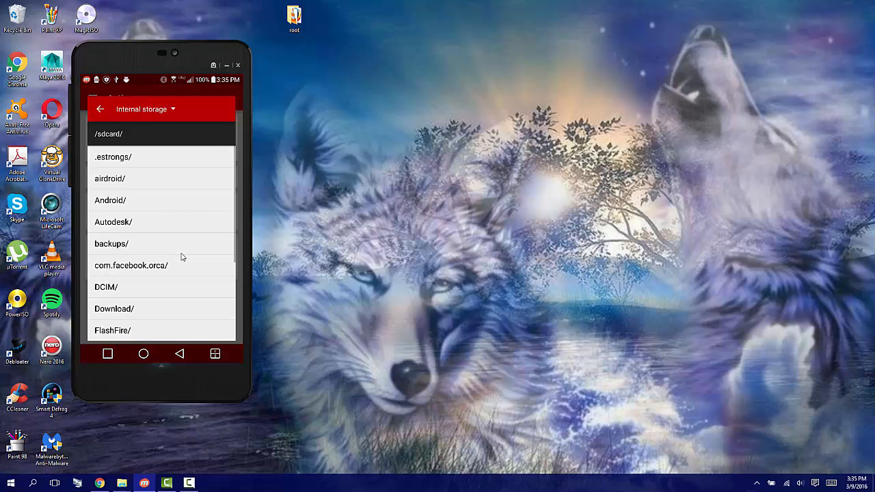
{"action": "scroll", "scroll_direction": "down", "scroll_amount": 3}
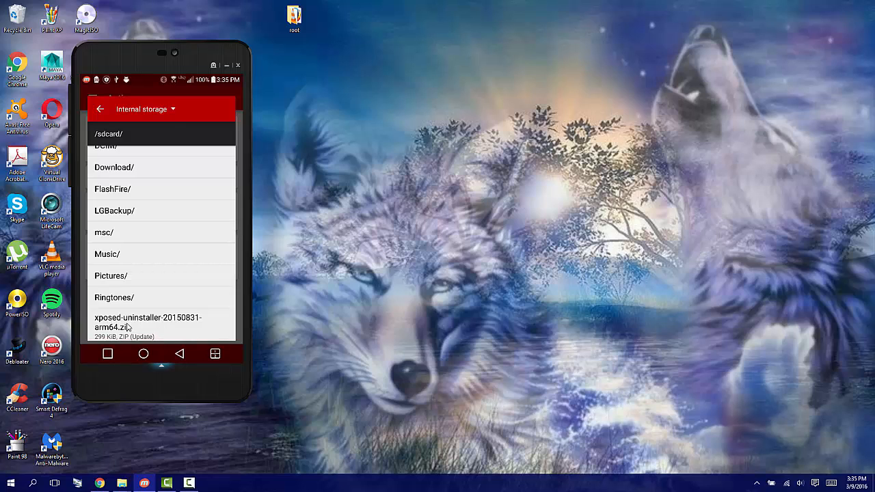
{"action": "left_click", "coordinate": [148, 323]}
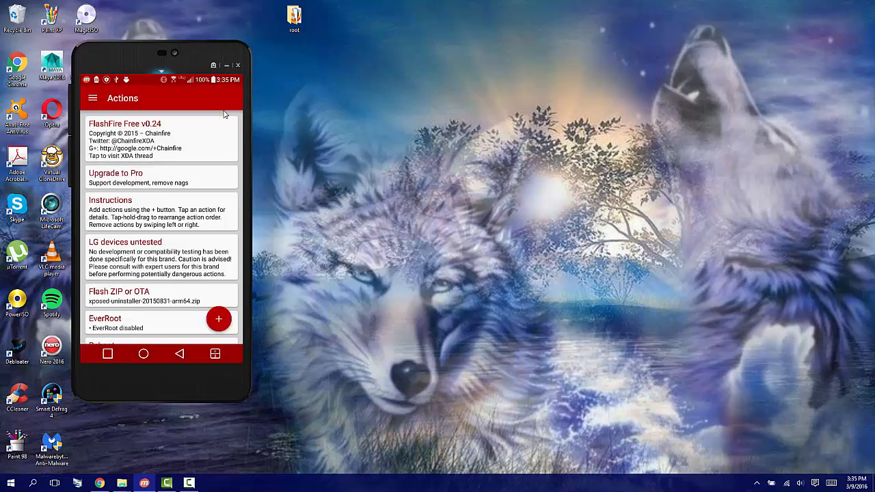
{"action": "scroll", "scroll_direction": "down", "scroll_amount": 3}
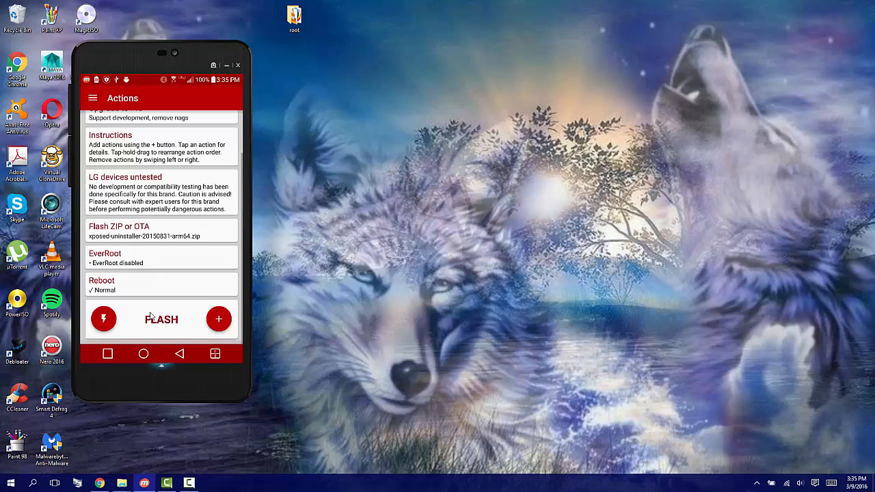
{"action": "mouse_move", "coordinate": [131, 304]}
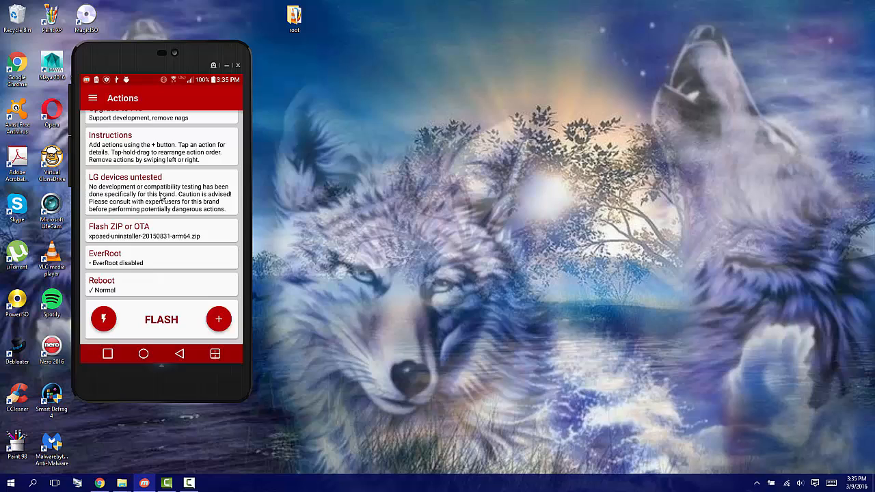
{"action": "mouse_move", "coordinate": [131, 272]}
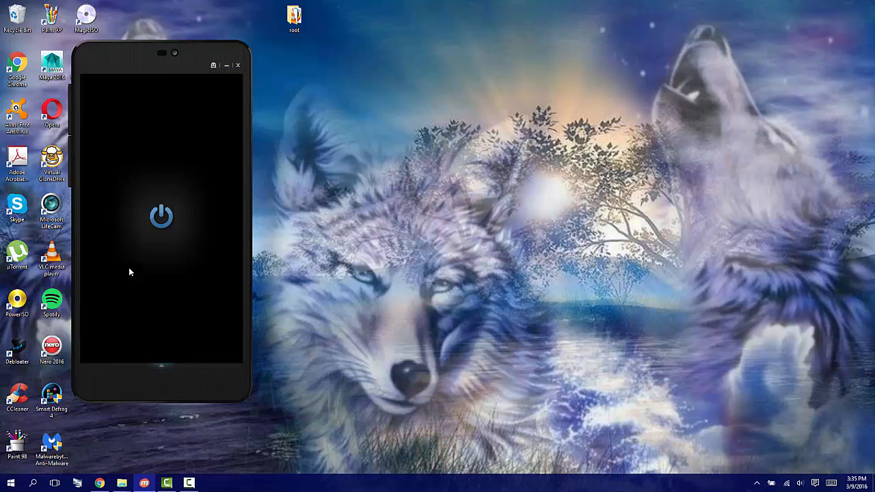
- Launch Xposed Installer after the reboot and show its Framework status screen
{"action": "left_click", "coordinate": [161, 216]}
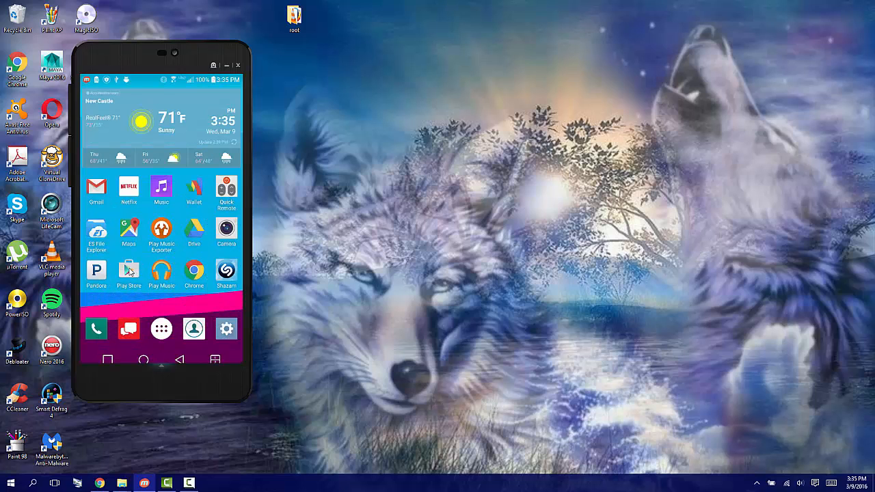
{"action": "left_click", "coordinate": [161, 328]}
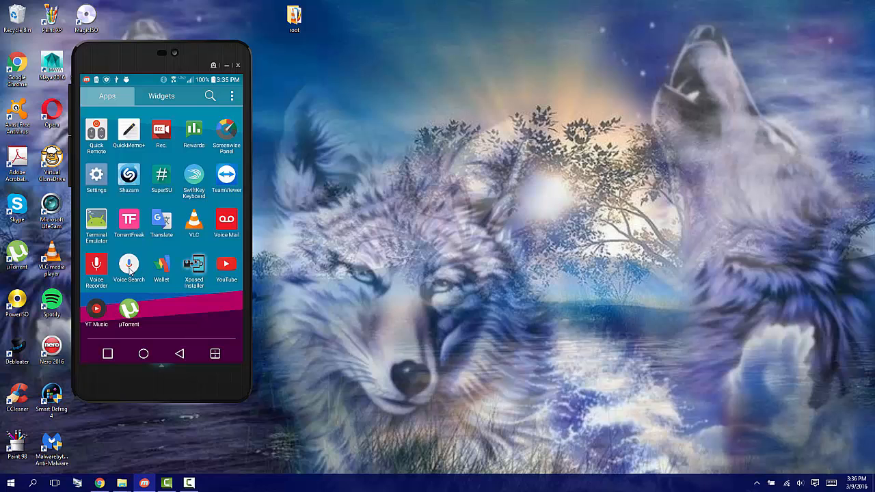
{"action": "left_click", "coordinate": [194, 267]}
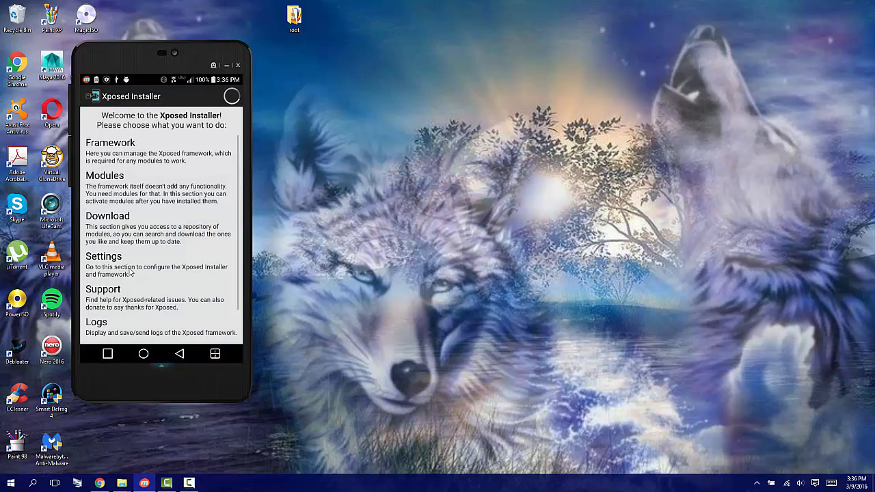
{"action": "left_click", "coordinate": [110, 142]}
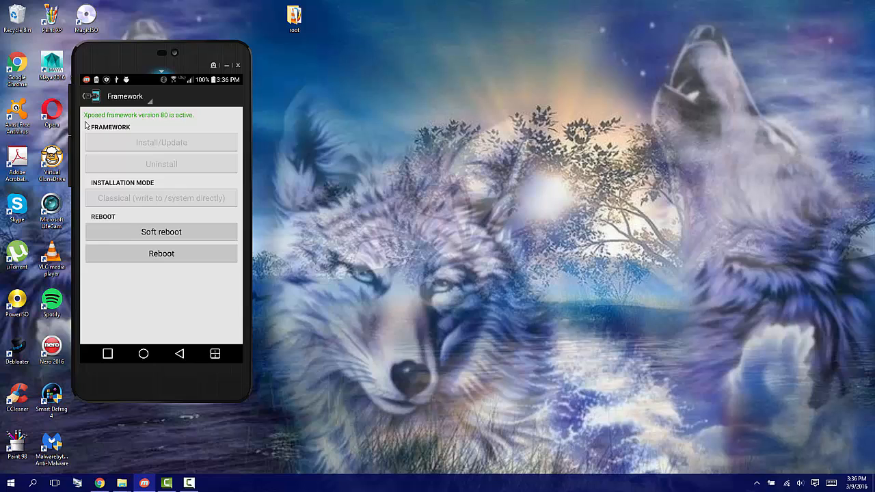
{"action": "mouse_move", "coordinate": [252, 124]}
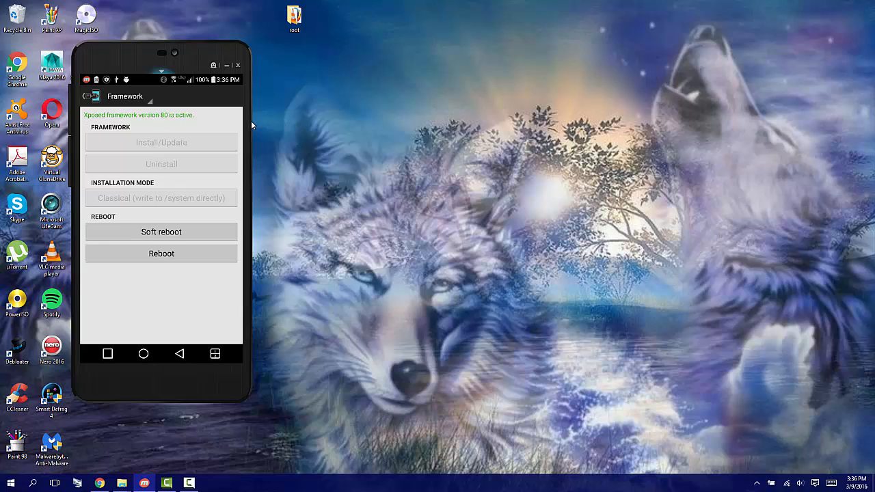